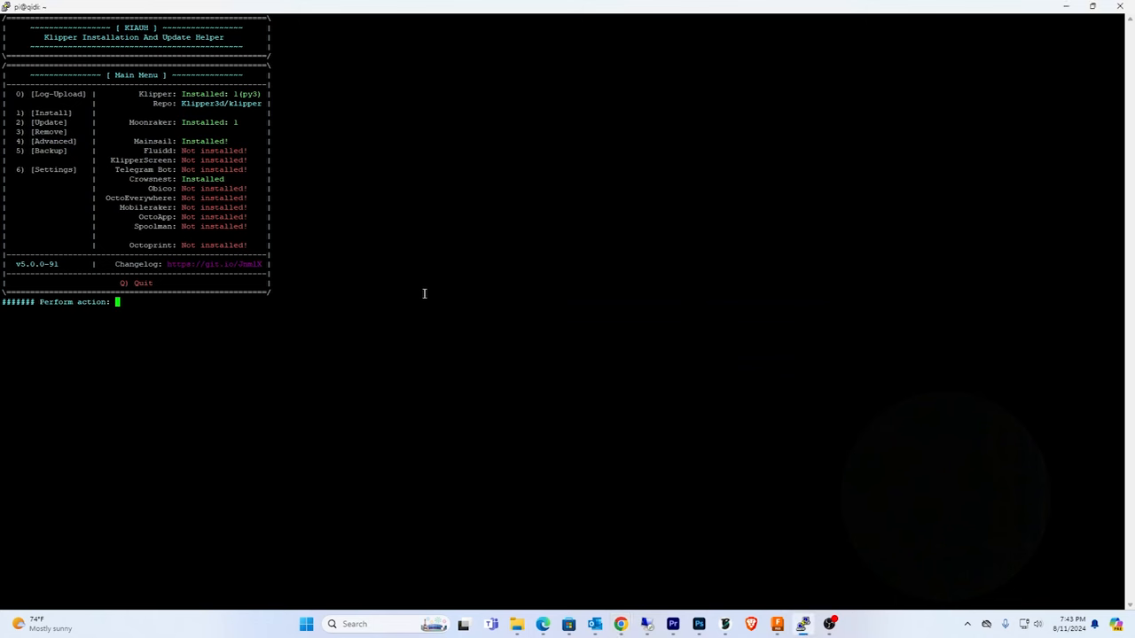
type("1")
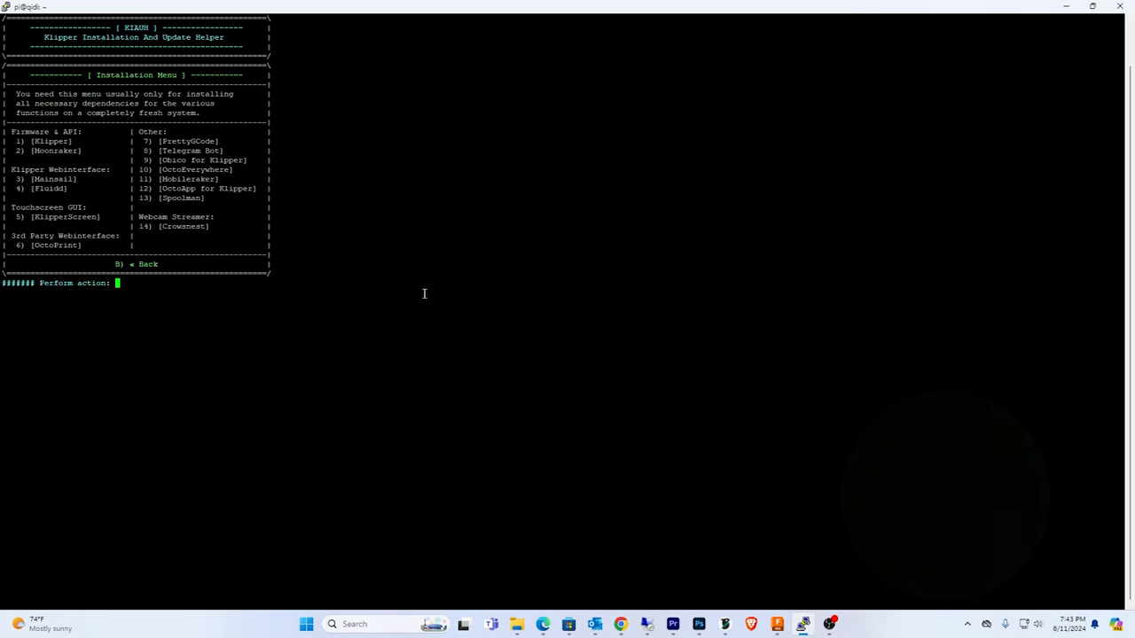
type("5")
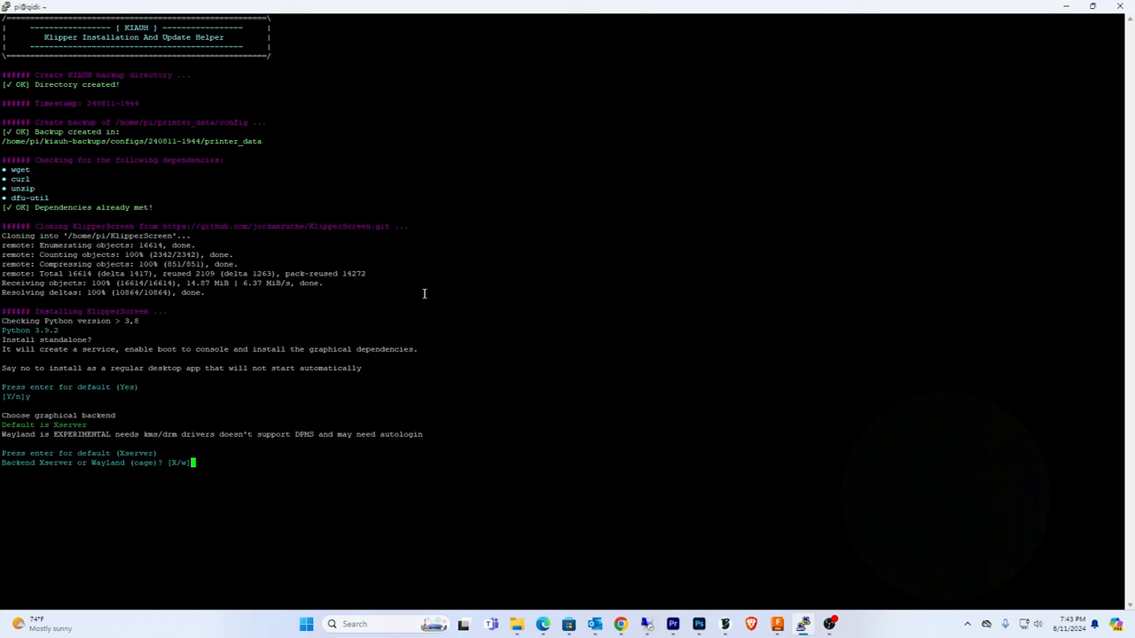
type("y")
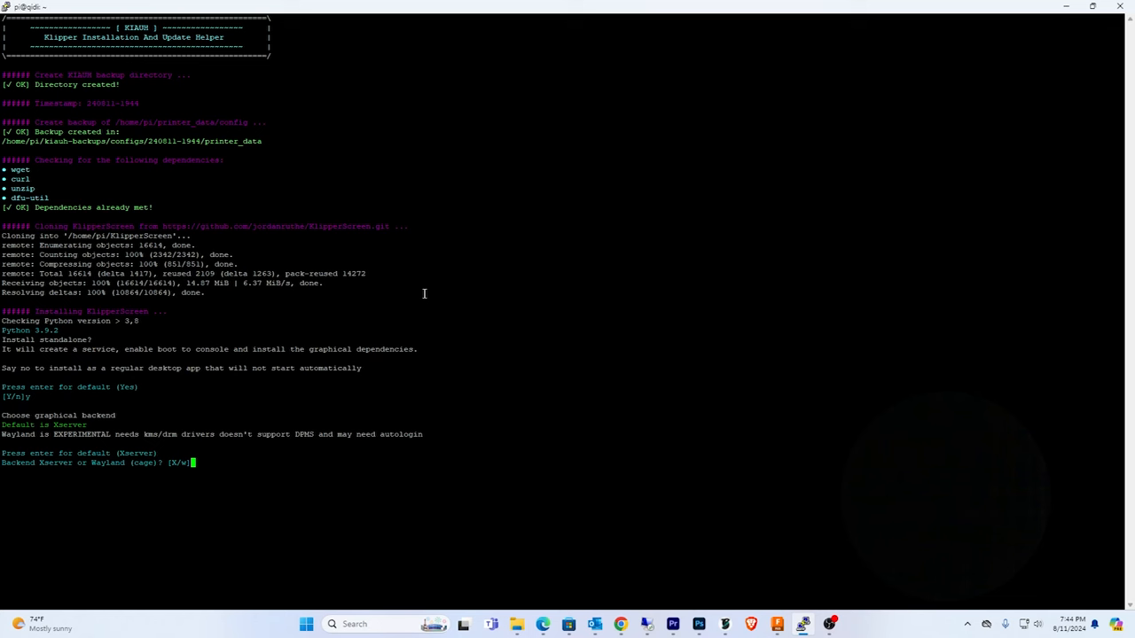
type("X")
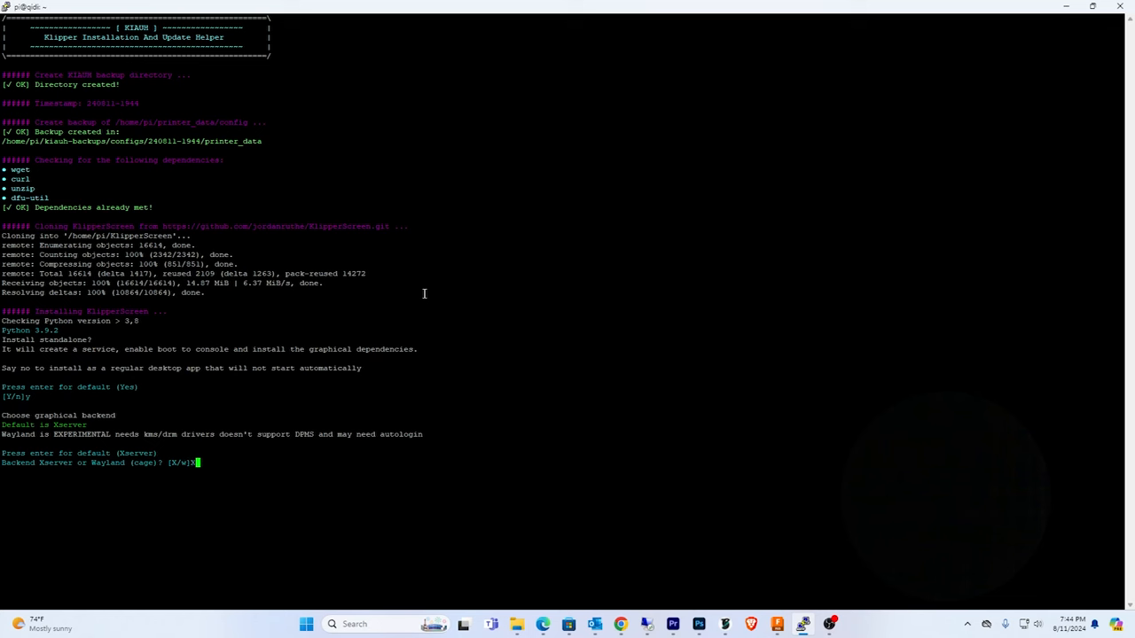